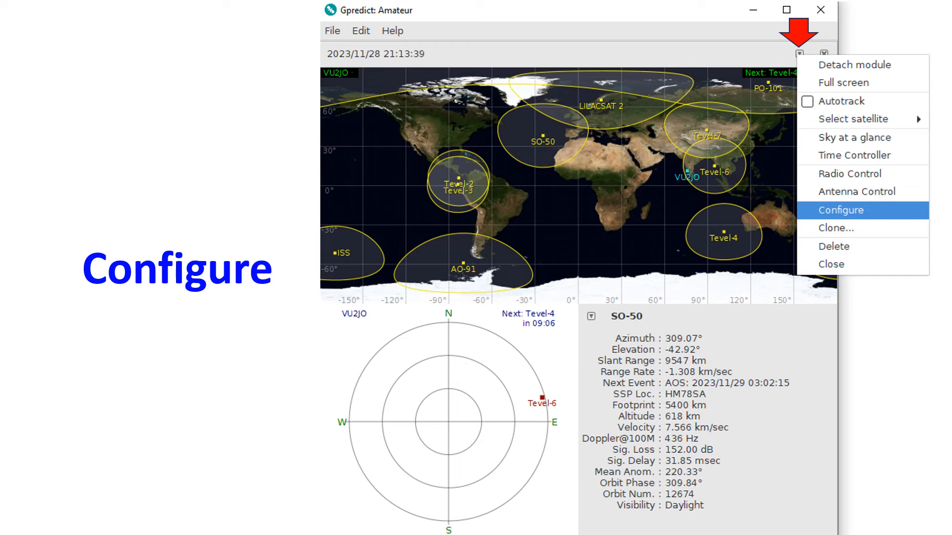
# Configure the Amateur module's satellite list and select Tevel-4 for the details panel
pyautogui.click(840, 210)
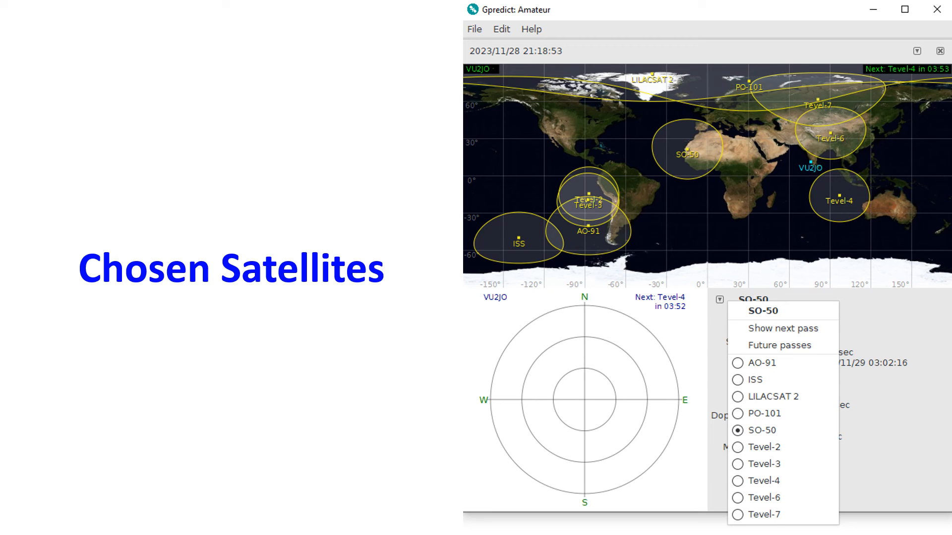
pyautogui.click(763, 481)
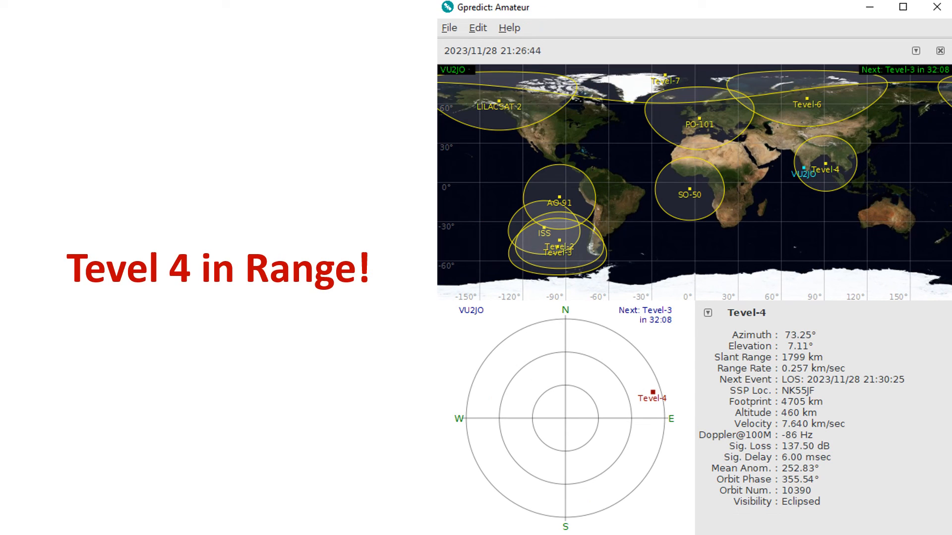